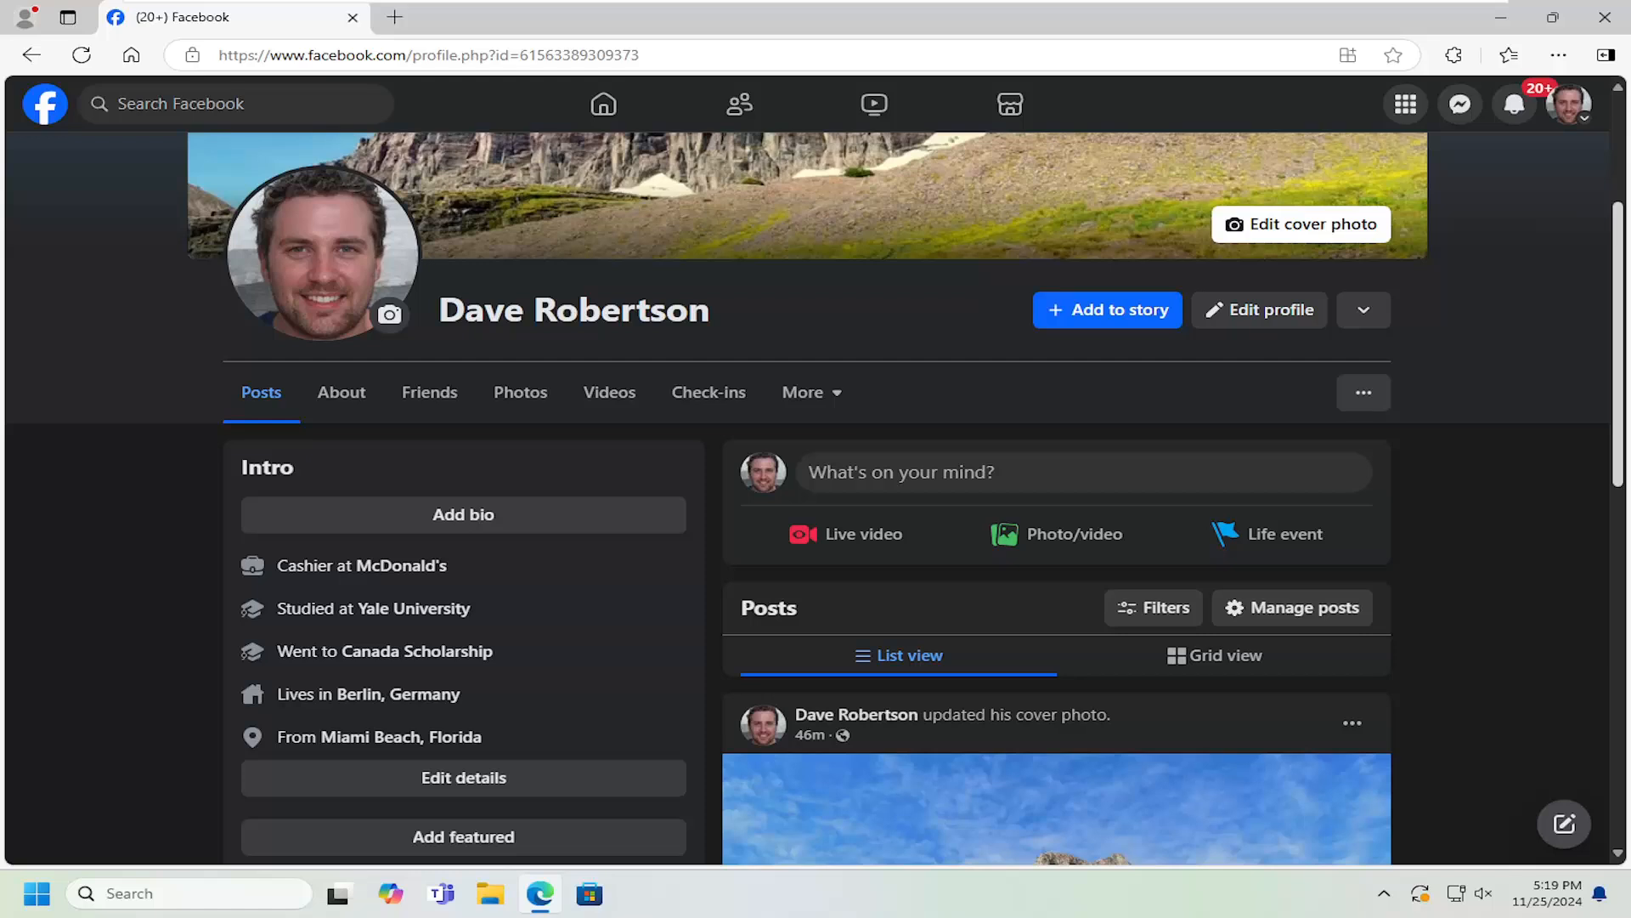
mouse_move(136, 662)
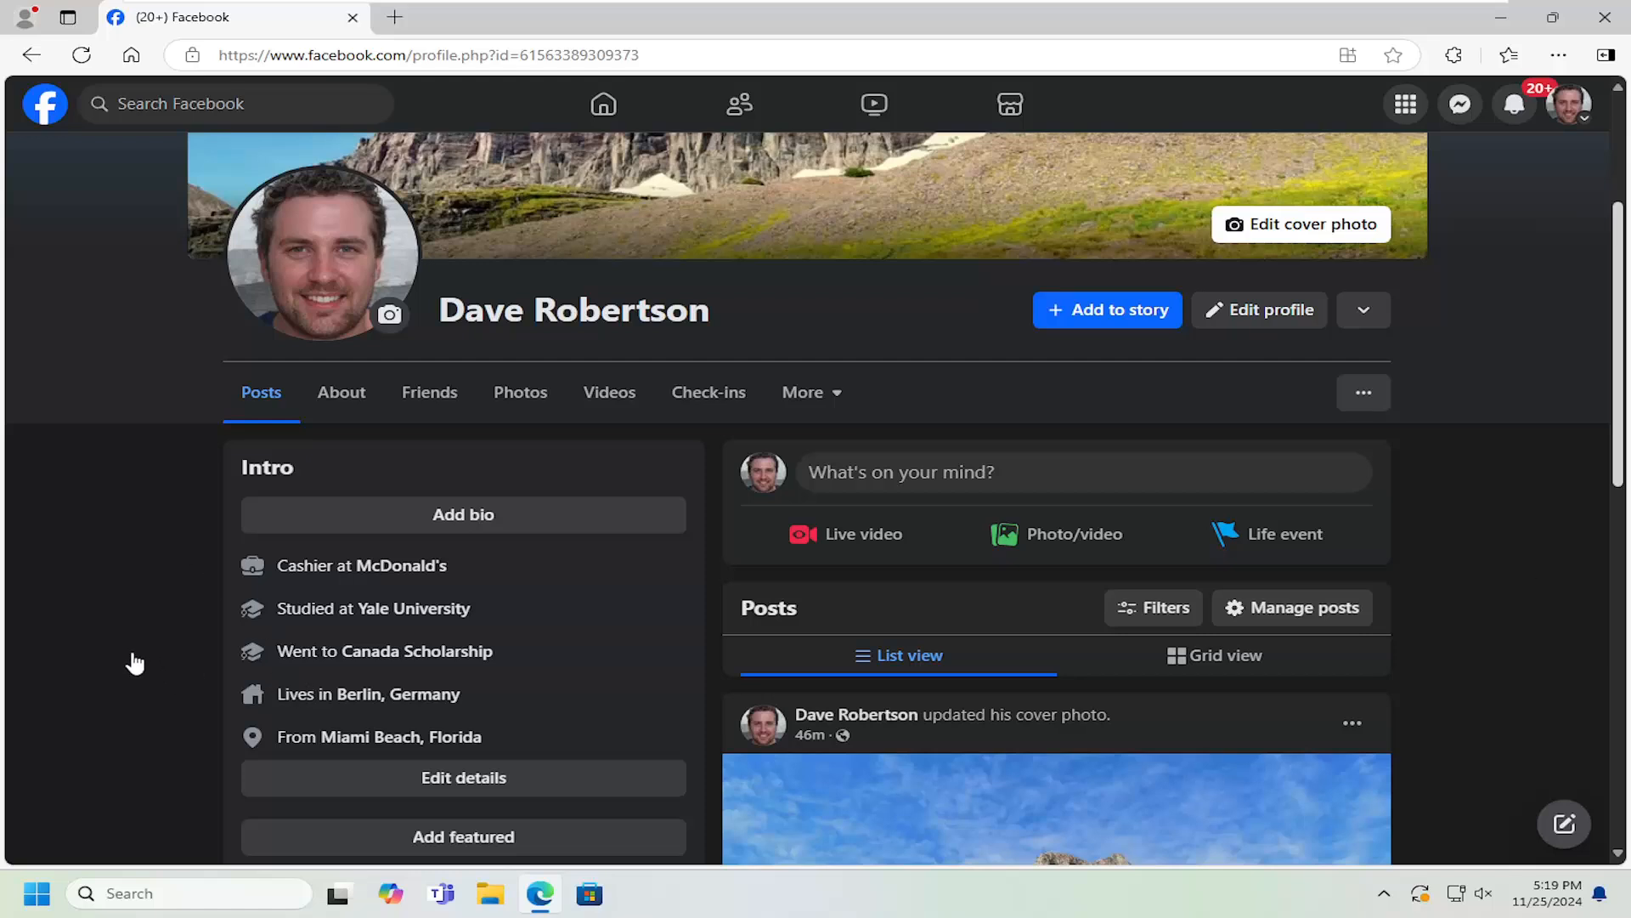
mouse_move(148, 707)
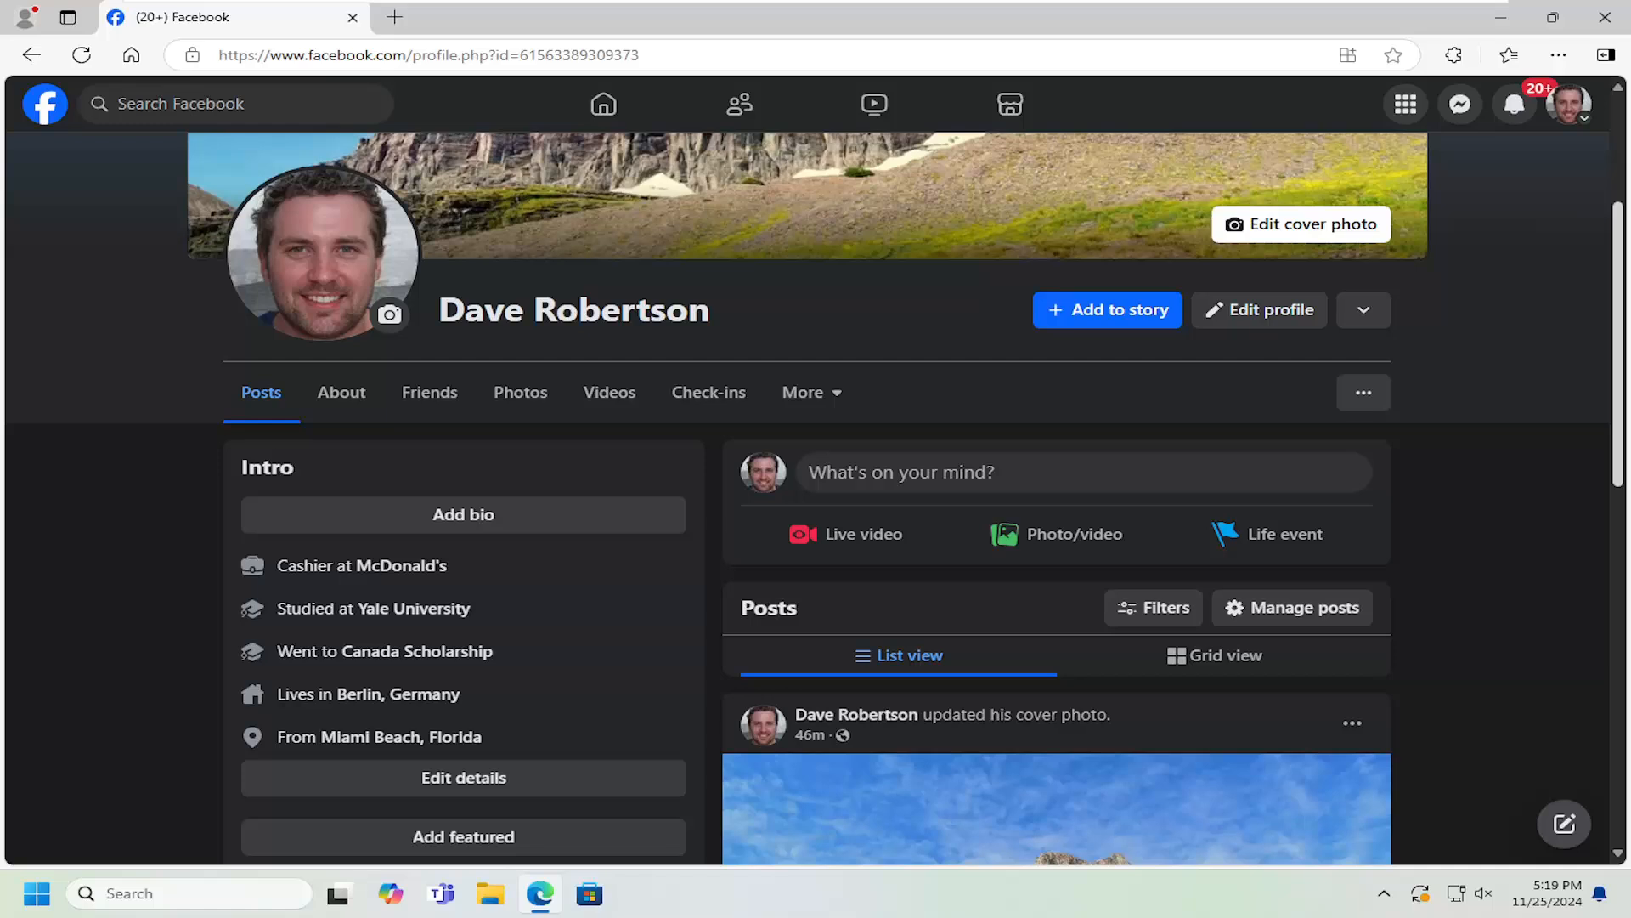
mouse_move(74, 495)
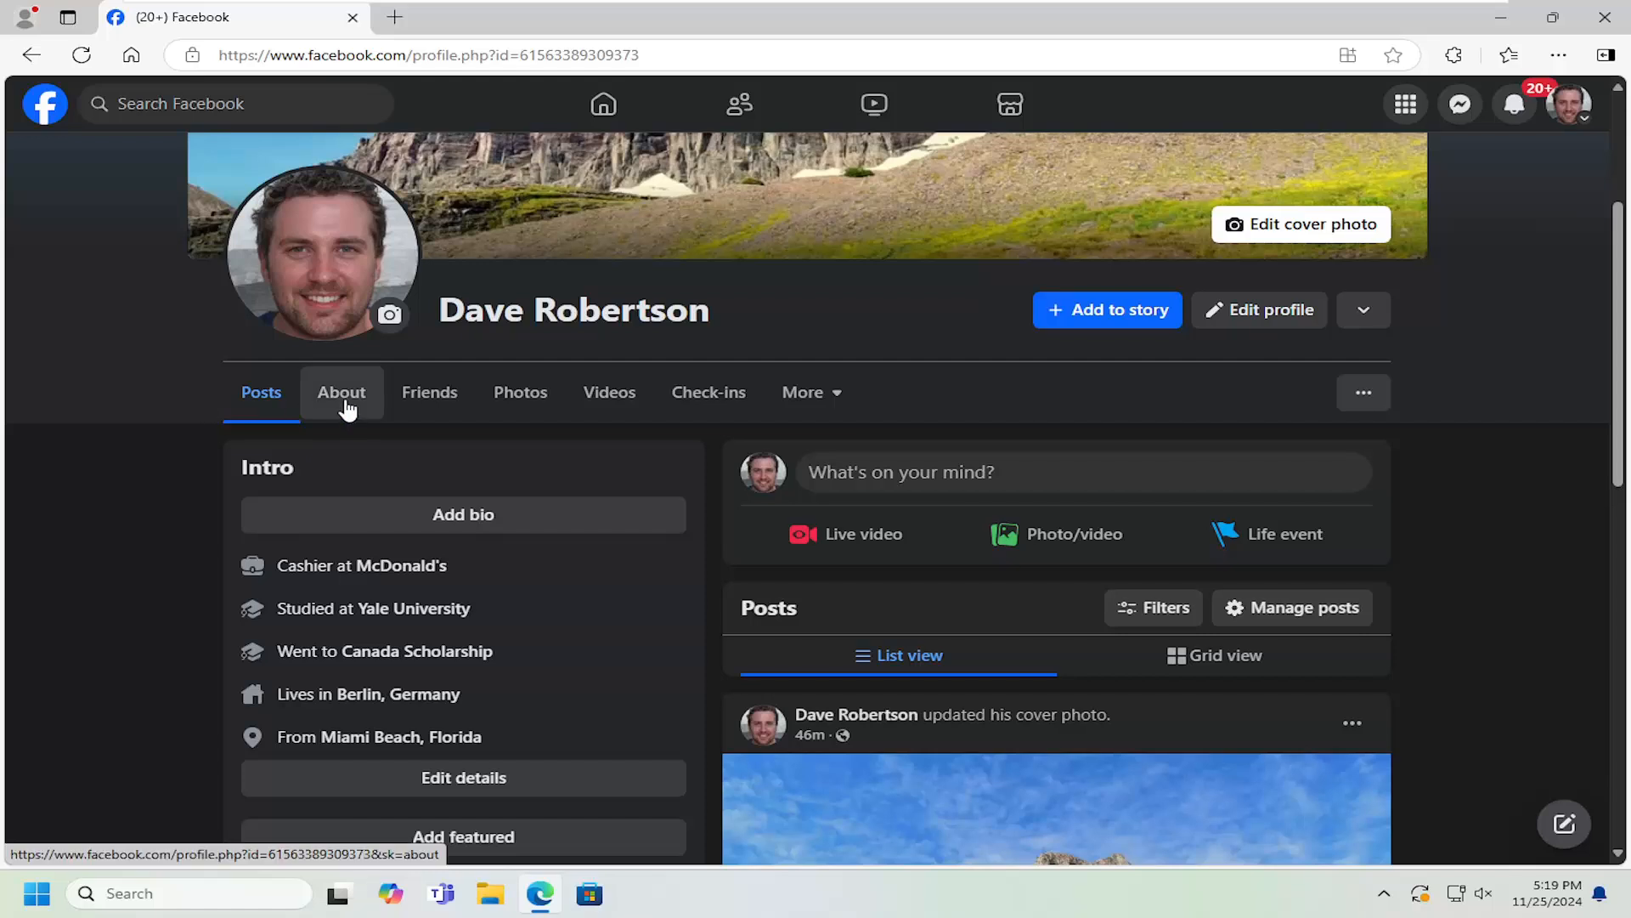
Step: Show Contact and basic info under the profile's About section
click(341, 392)
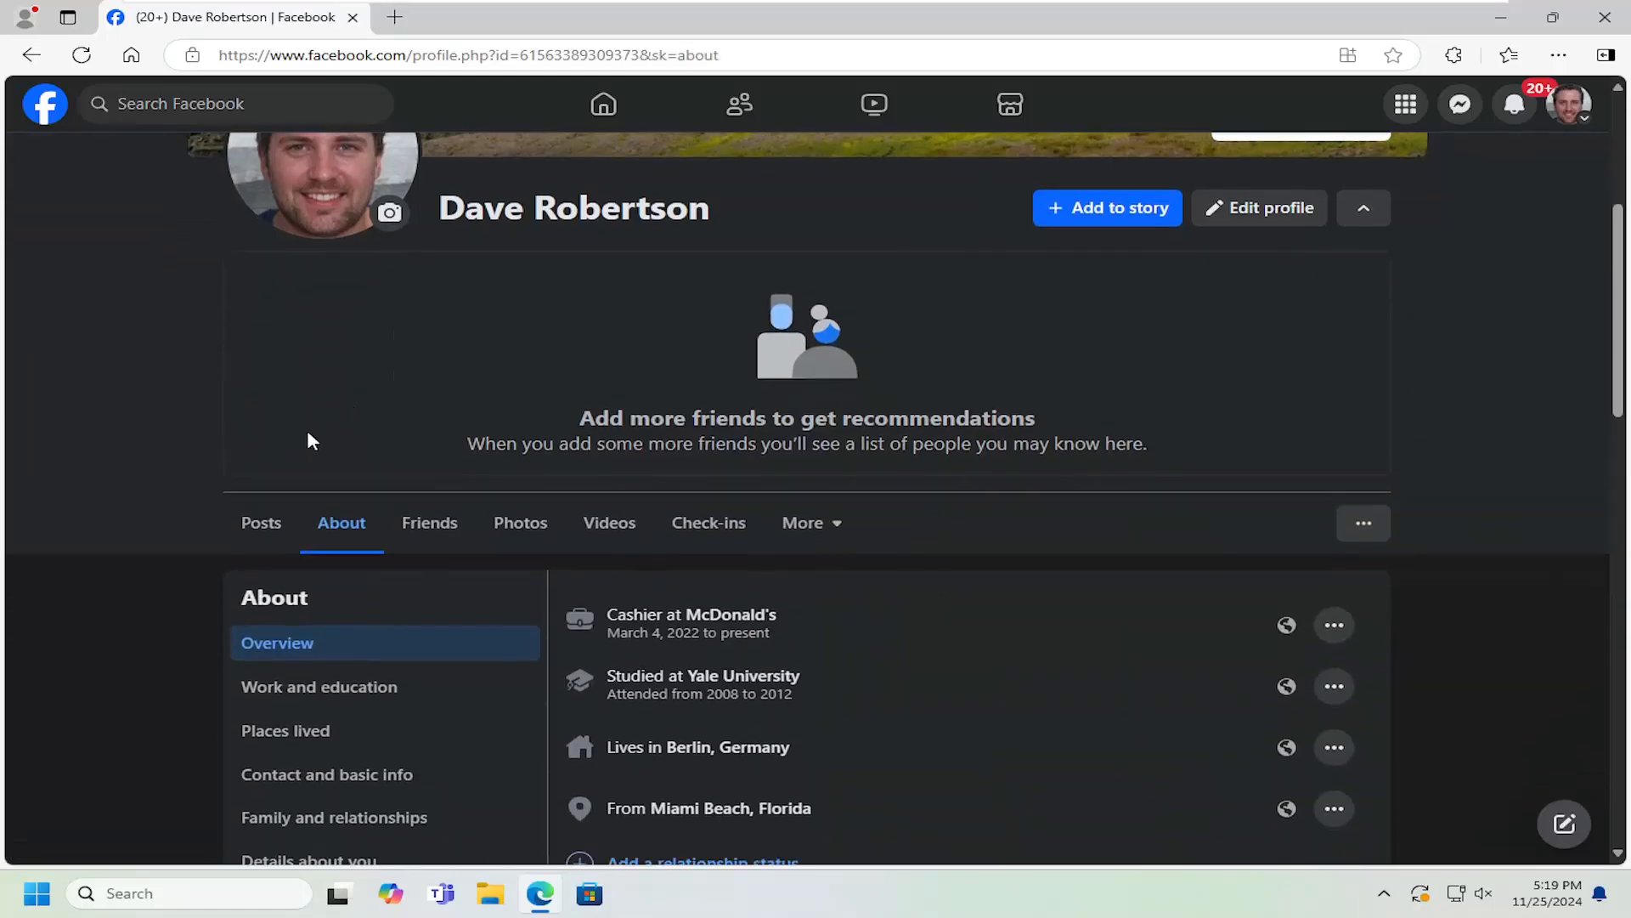
scroll(down, 3)
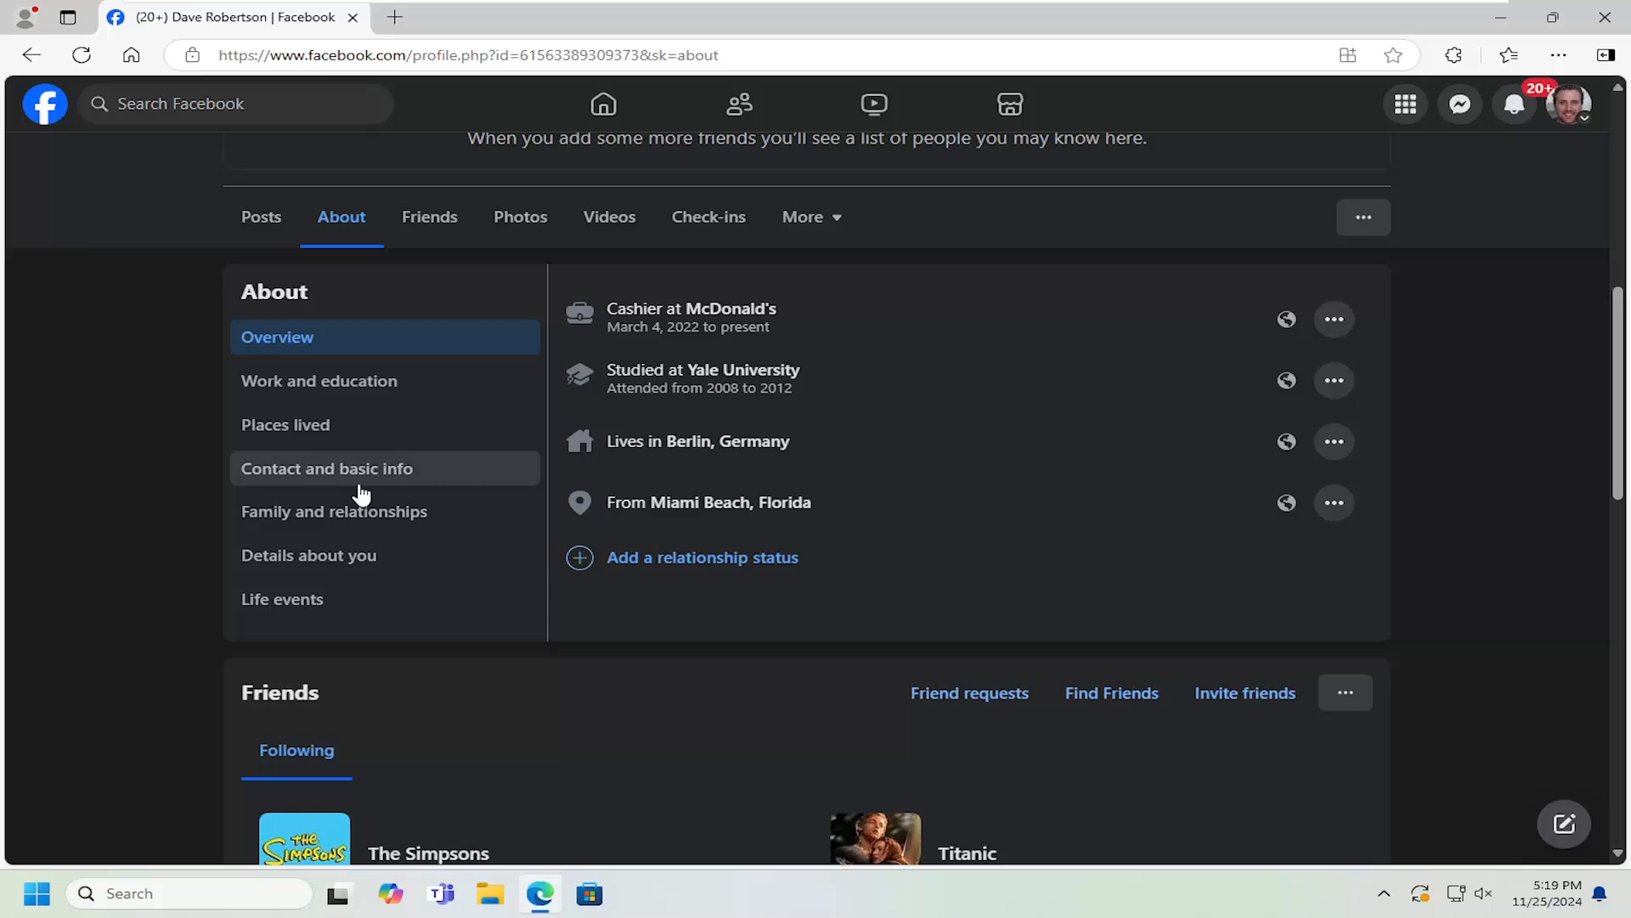
click(326, 468)
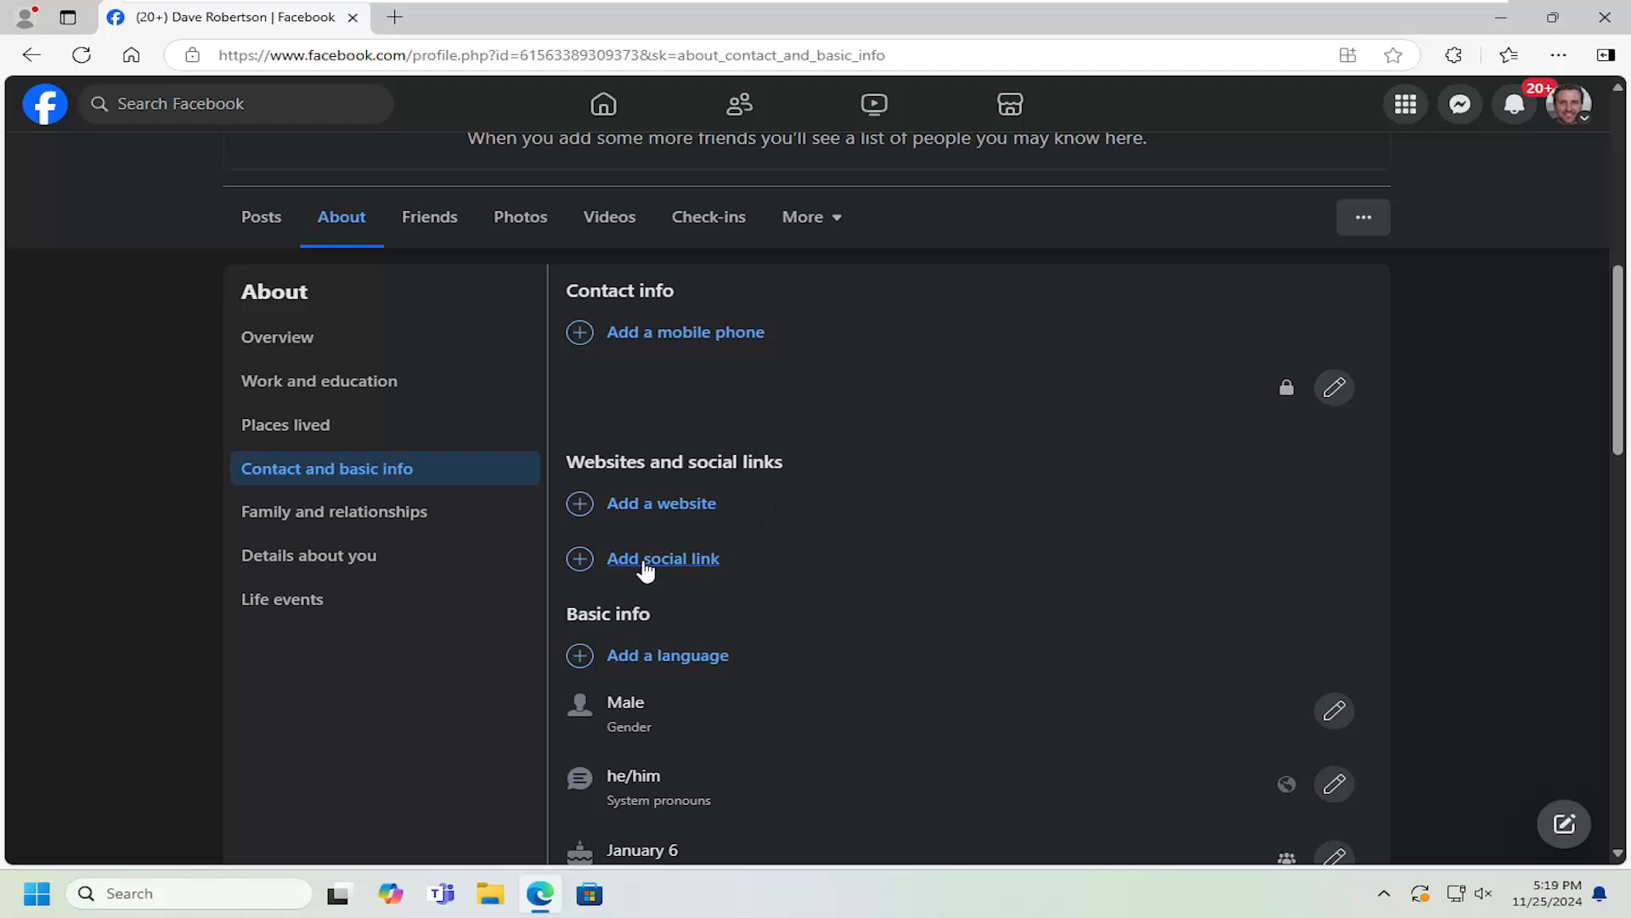
Step: Add and save a YouTube social link with username 123
click(663, 557)
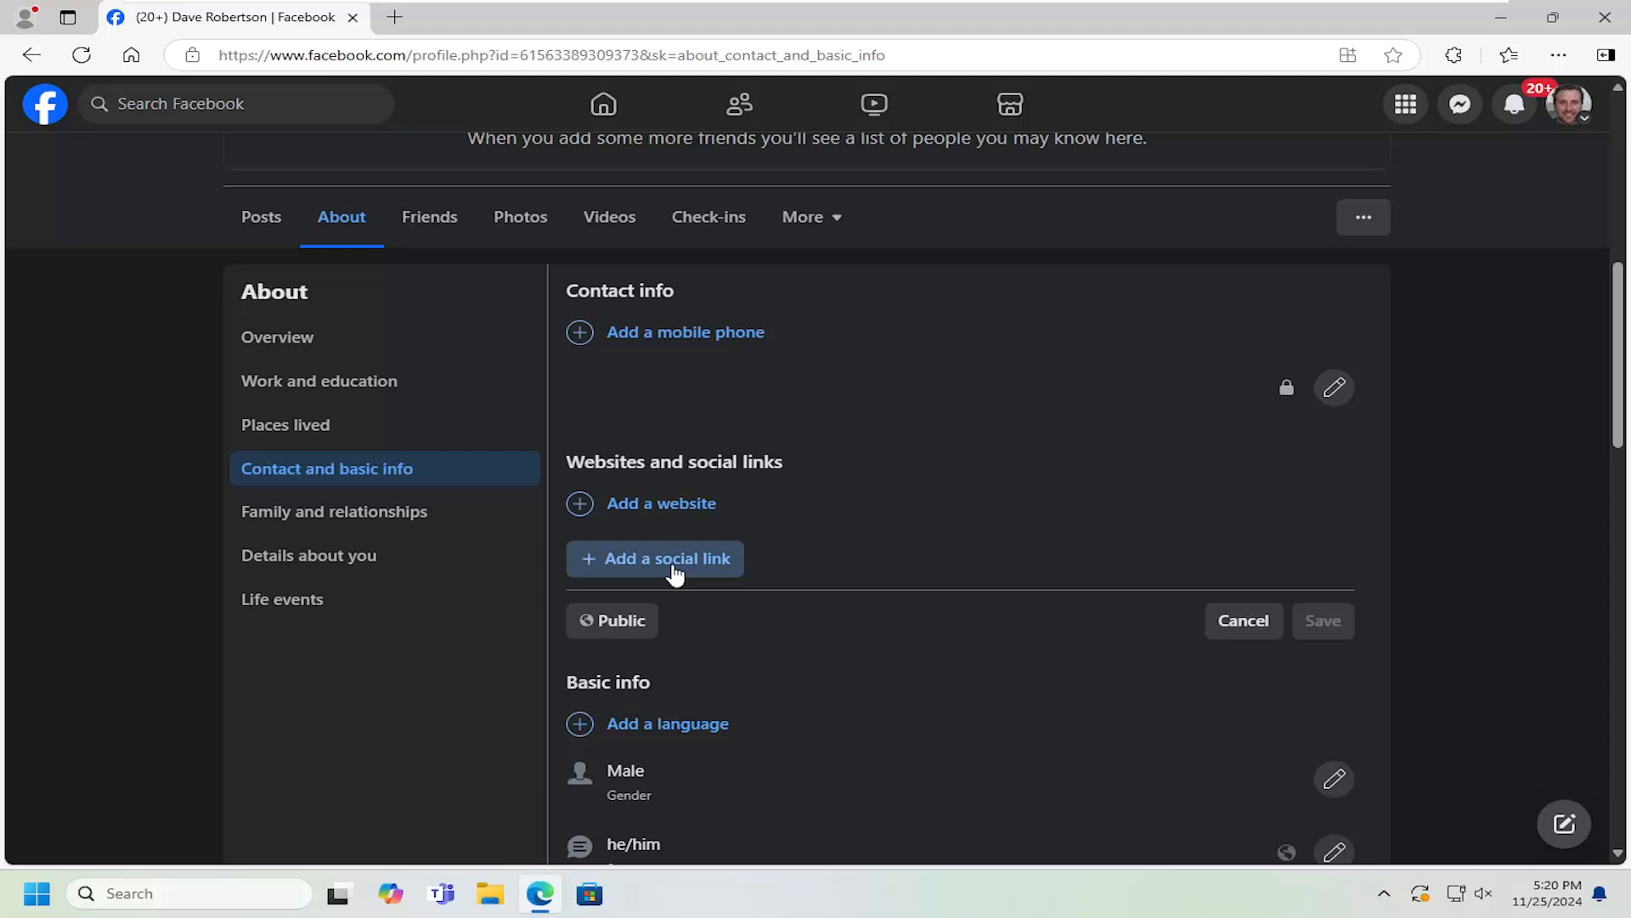
click(654, 558)
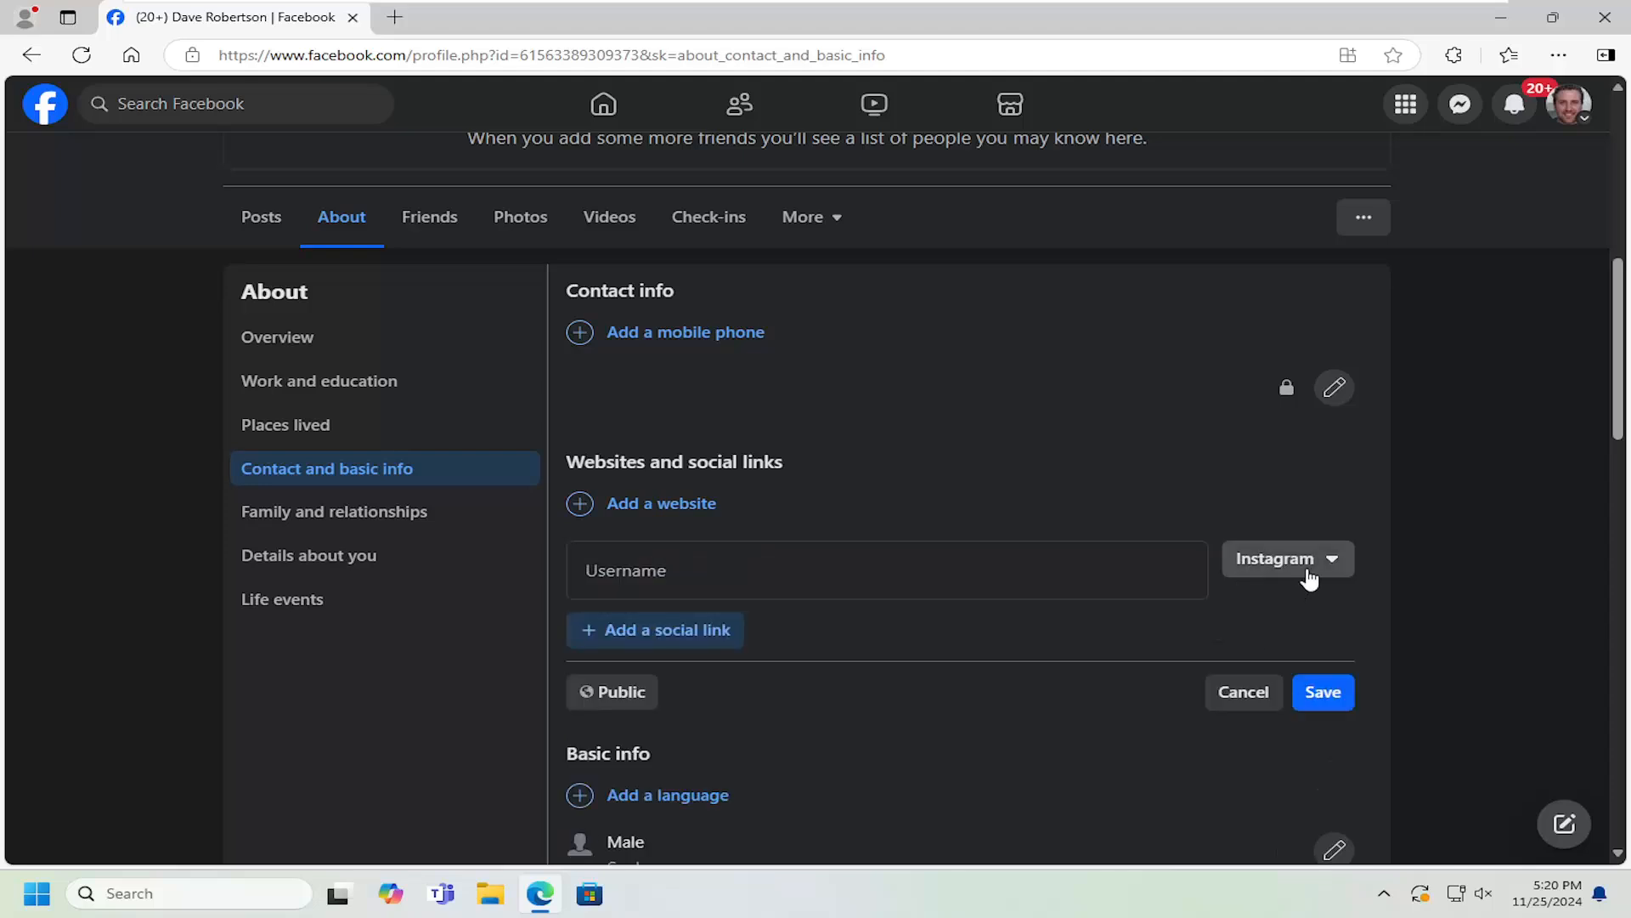
click(1287, 559)
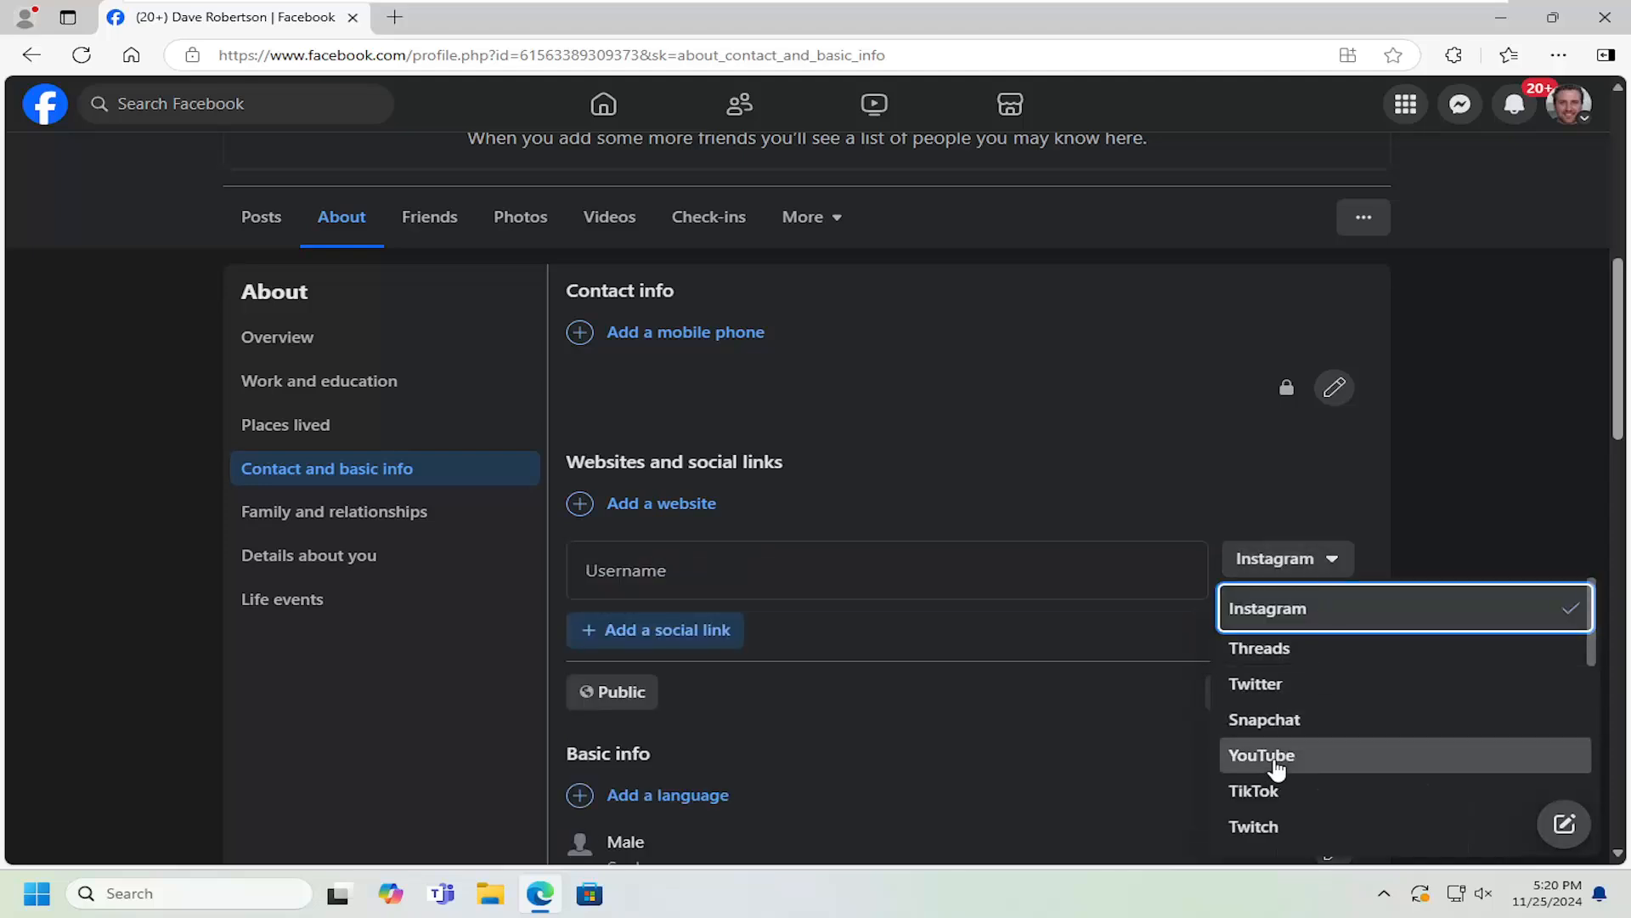
click(1261, 754)
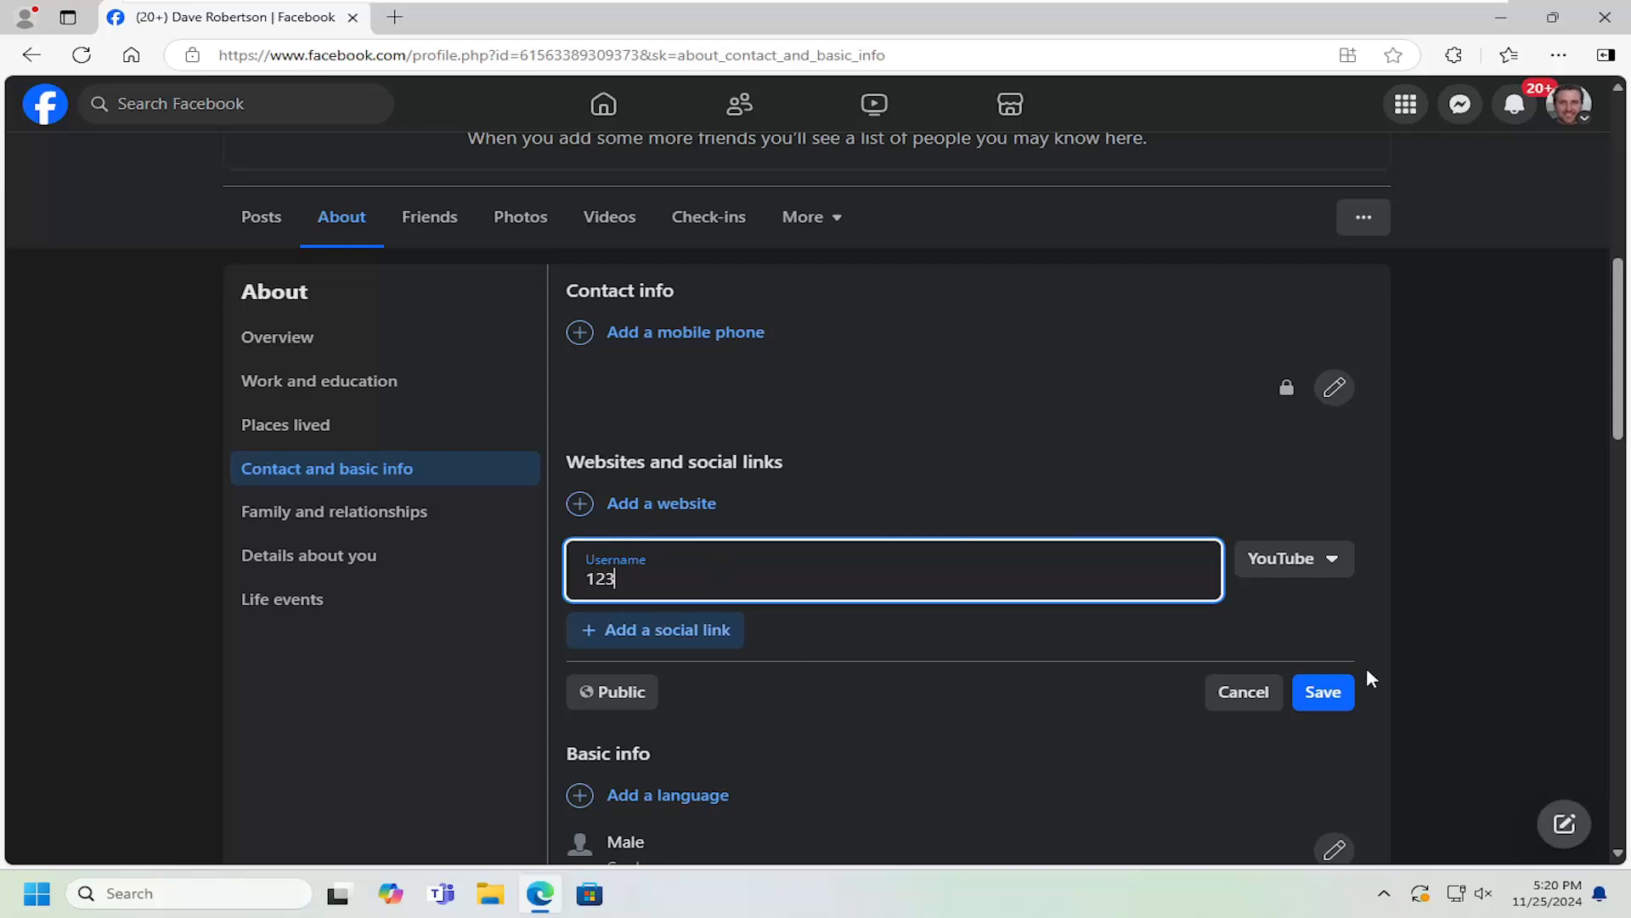
click(1322, 692)
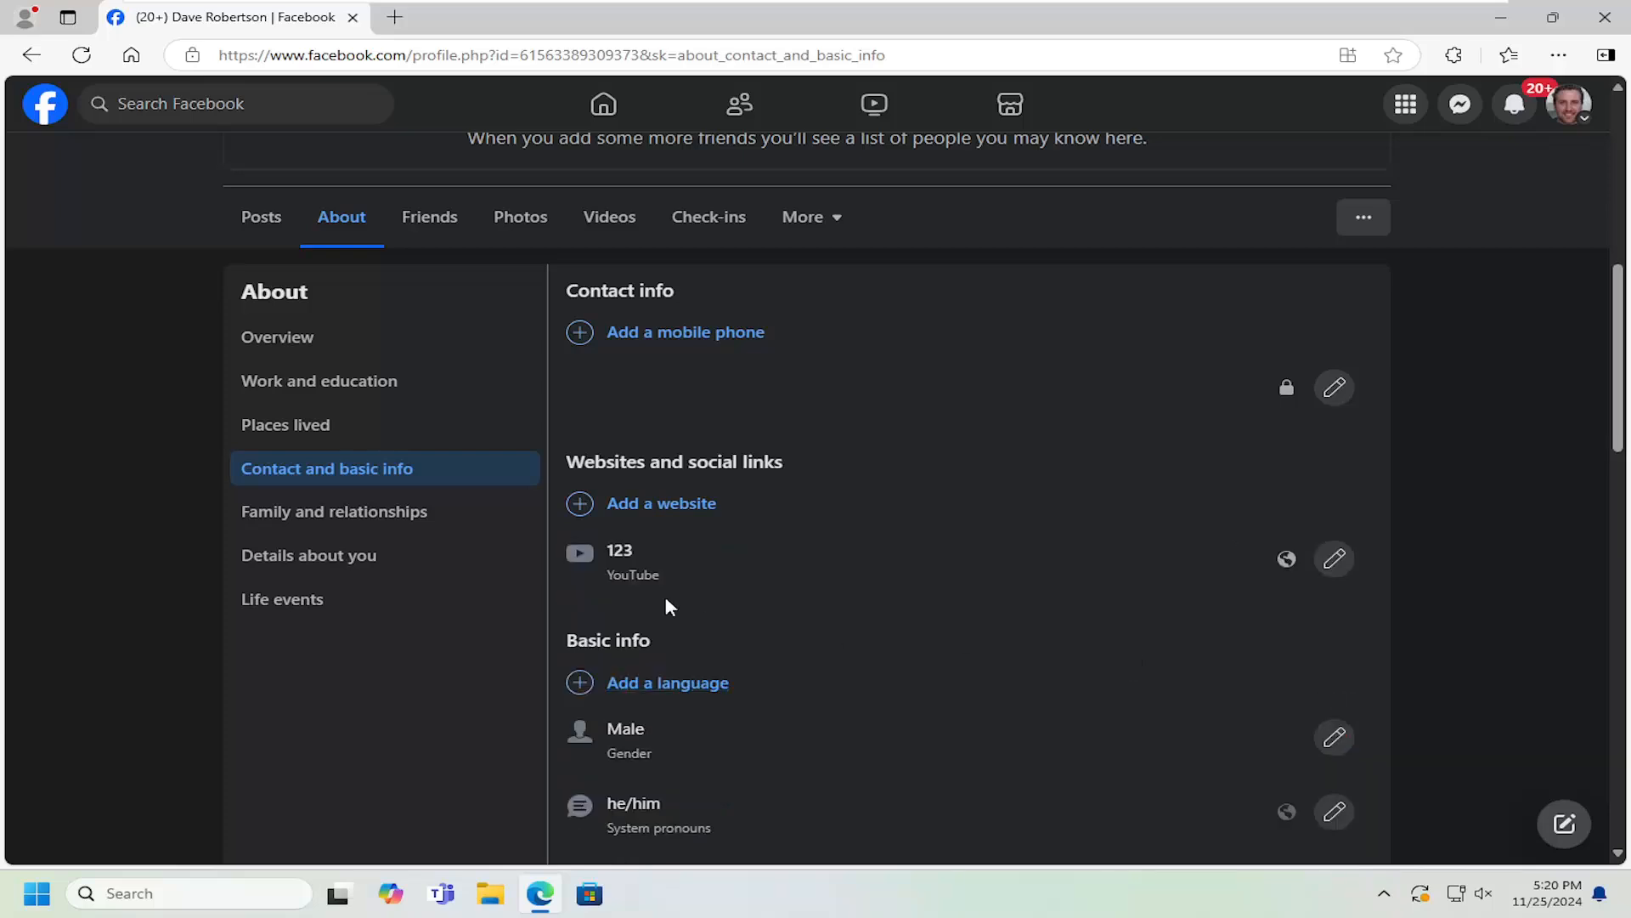